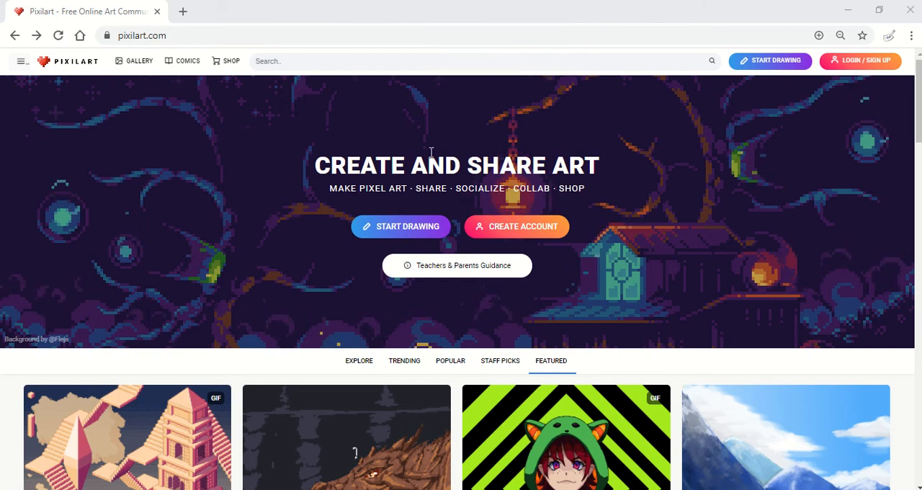
Step: Start a drawing from the Pixilart home page, loading the editor
{"action": "left_click", "coordinate": [400, 225]}
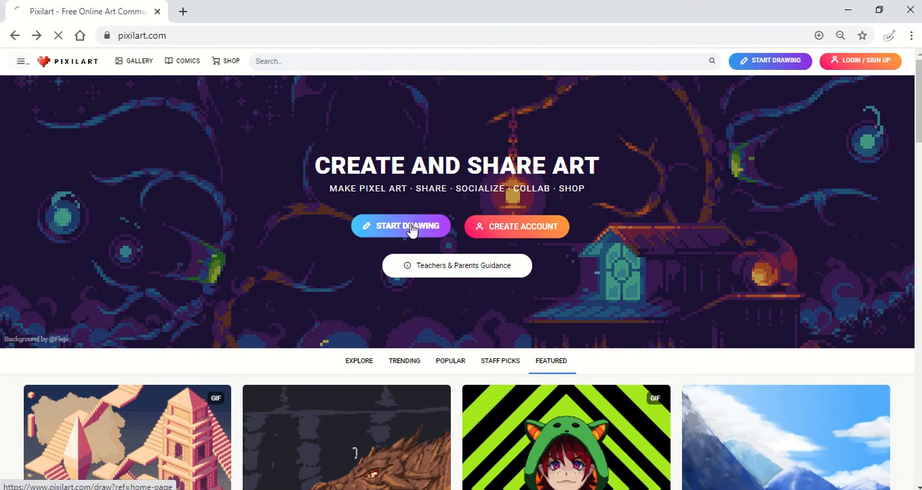
{"action": "left_click", "coordinate": [401, 225]}
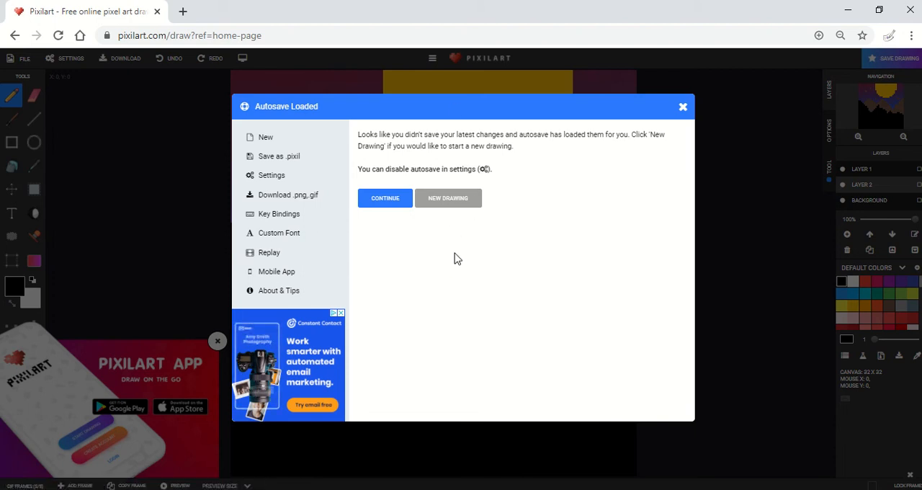
Step: Continue with the autosaved sunset-and-mountains drawing, closing the notice
{"action": "left_click", "coordinate": [385, 199]}
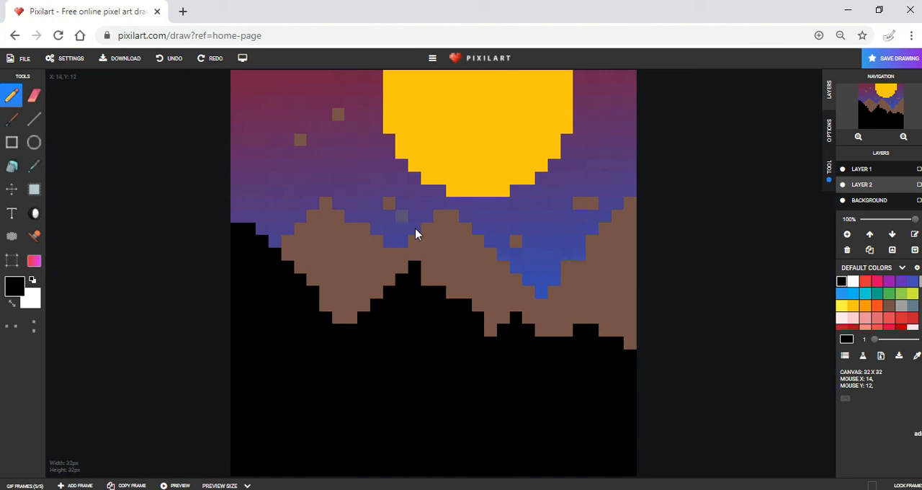
{"action": "mouse_move", "coordinate": [423, 237]}
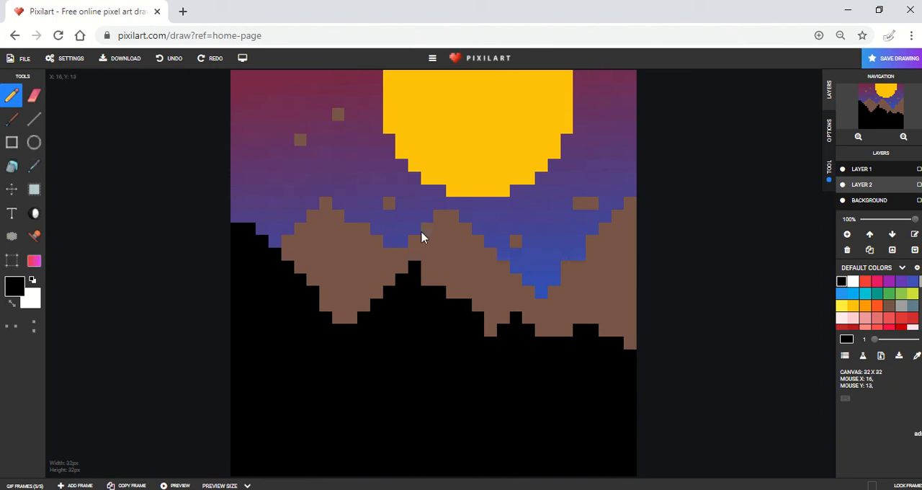
{"action": "mouse_move", "coordinate": [23, 58]}
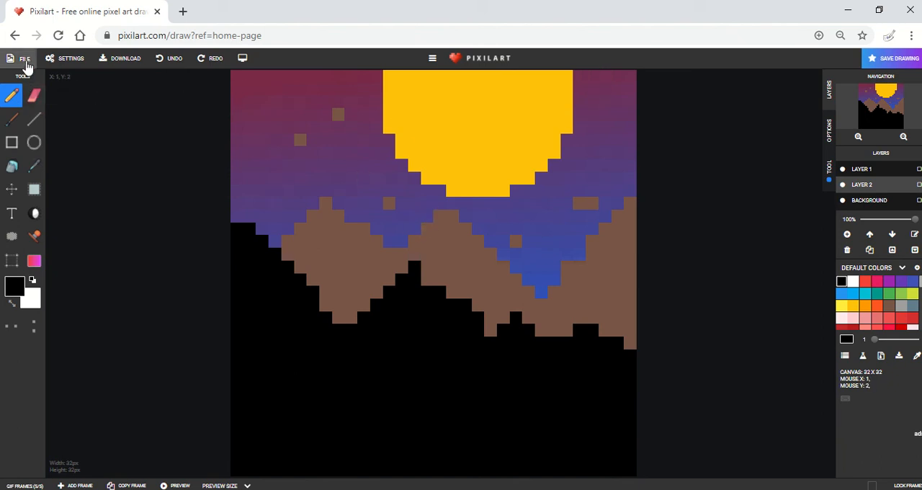
Step: Create a new blank 32x32 canvas via File > New, replacing the sunset drawing
{"action": "left_click", "coordinate": [23, 58]}
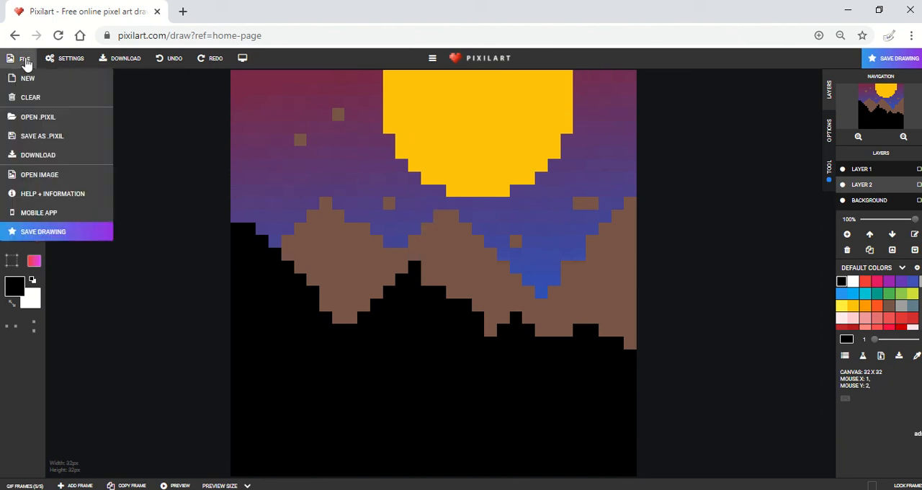
{"action": "left_click", "coordinate": [28, 78]}
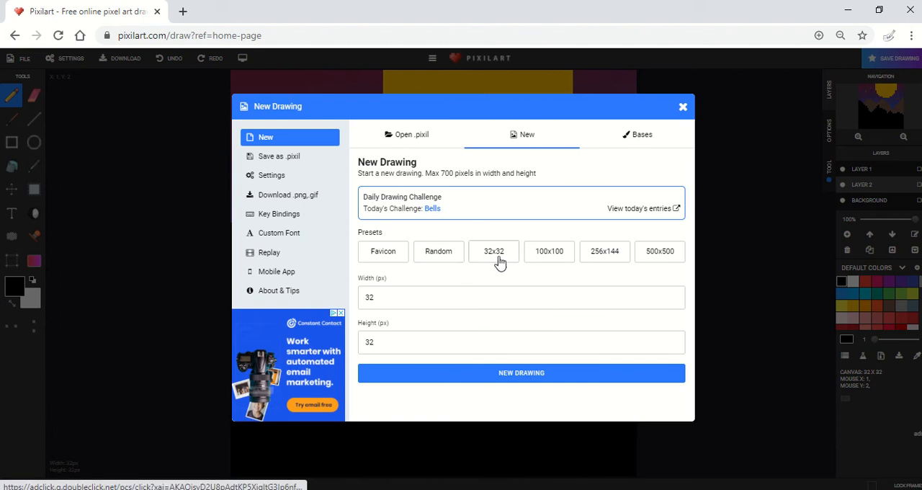
{"action": "left_click", "coordinate": [521, 371]}
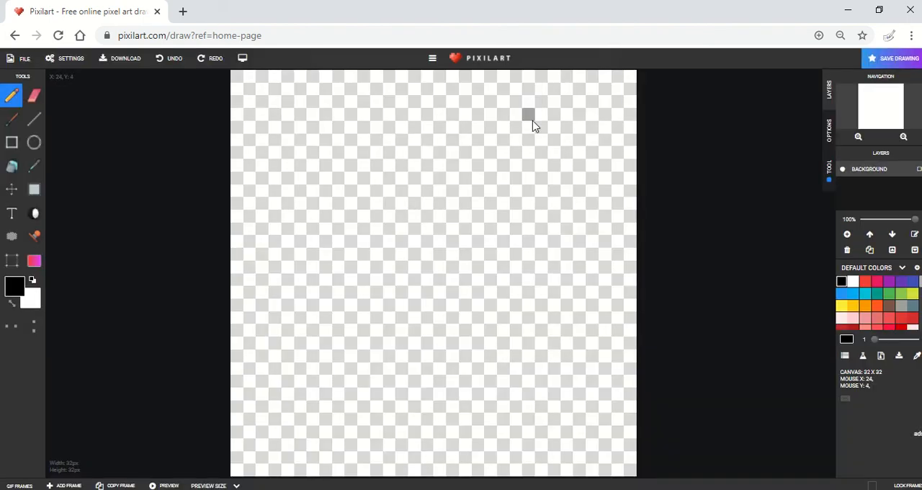
{"action": "mouse_move", "coordinate": [541, 432]}
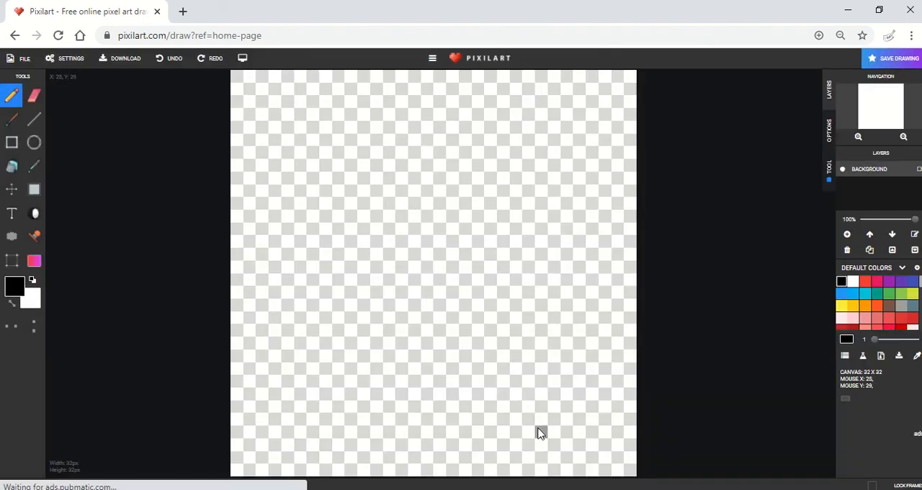
{"action": "mouse_move", "coordinate": [441, 251]}
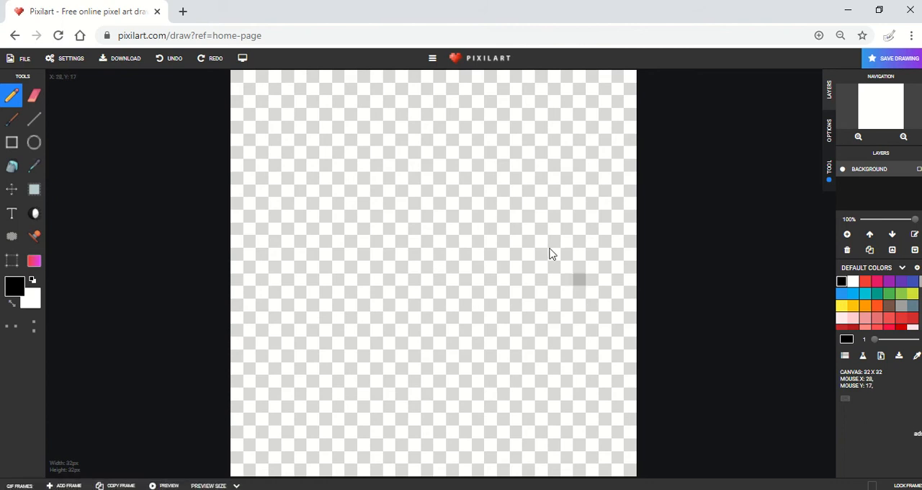
{"action": "mouse_move", "coordinate": [240, 200]}
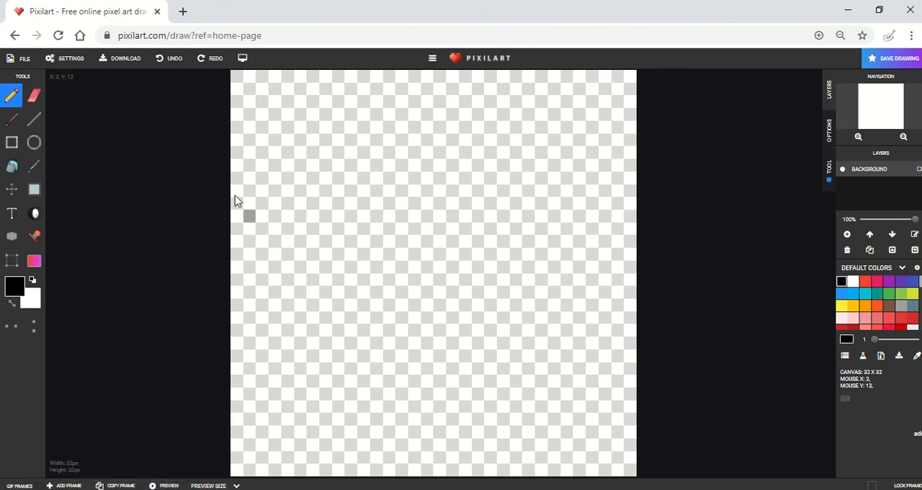
{"action": "mouse_move", "coordinate": [77, 182]}
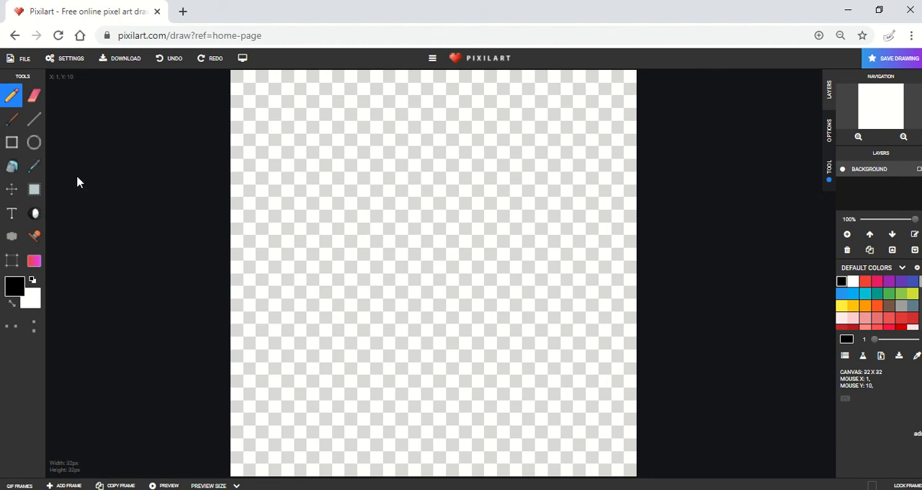
{"action": "mouse_move", "coordinate": [30, 299]}
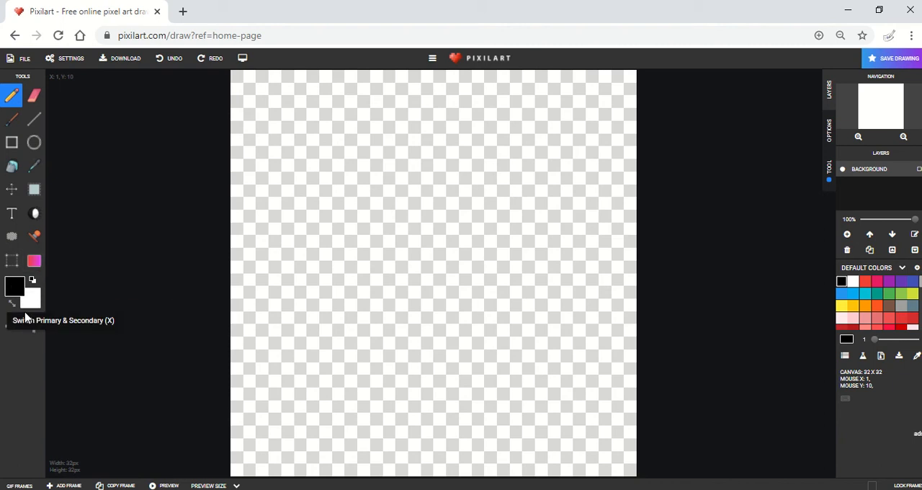
{"action": "mouse_move", "coordinate": [34, 262]}
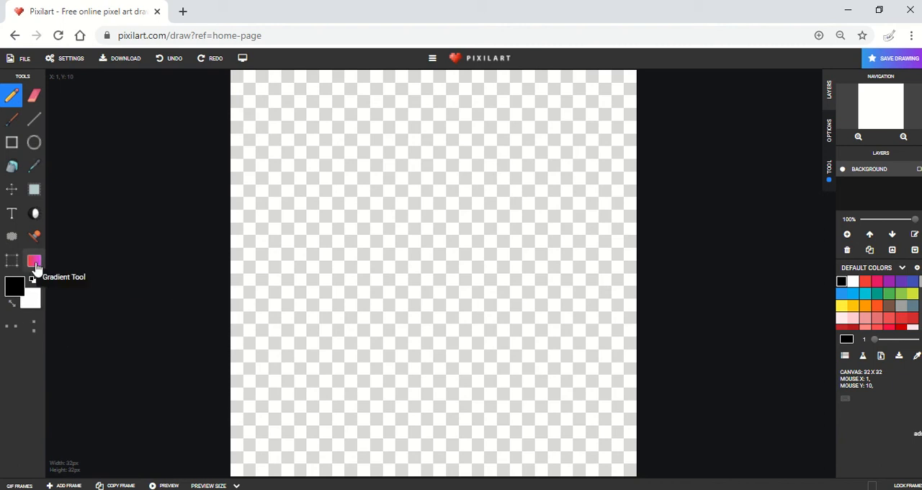
{"action": "mouse_move", "coordinate": [13, 288]}
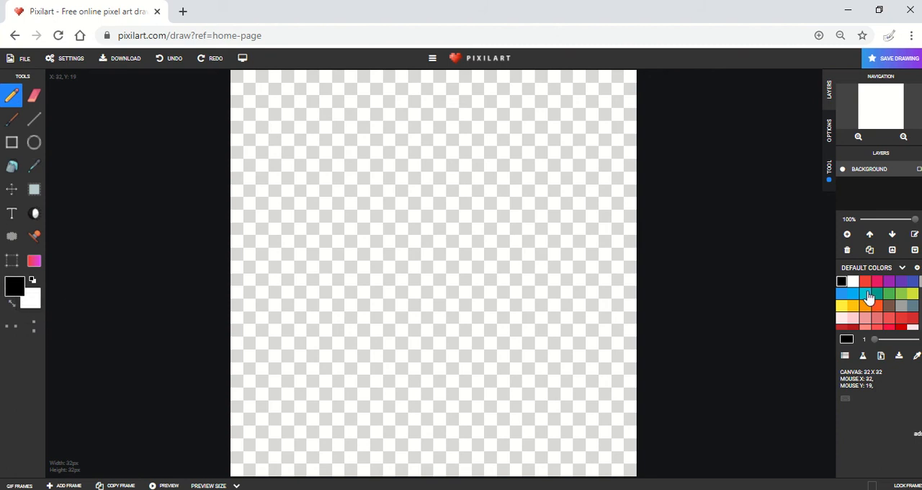
{"action": "mouse_move", "coordinate": [858, 295]}
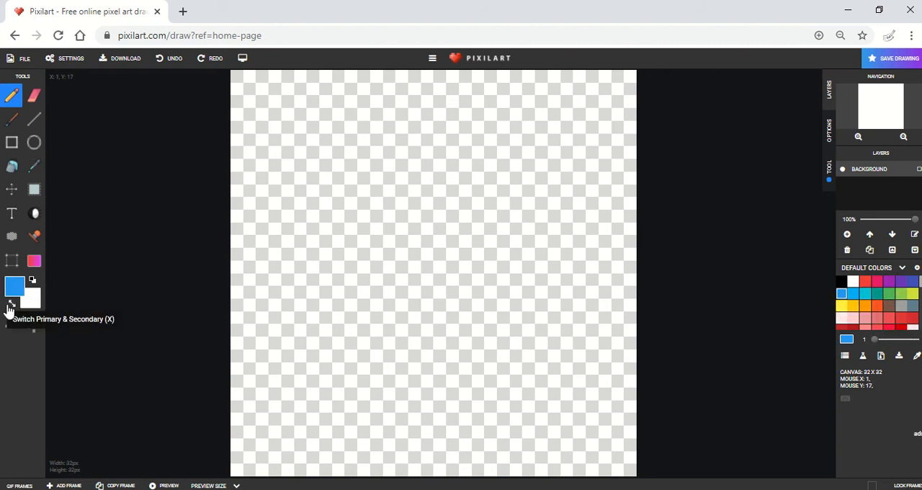
Step: Swap the painting colours so yellow-green is primary and blue is secondary
{"action": "left_click", "coordinate": [12, 303]}
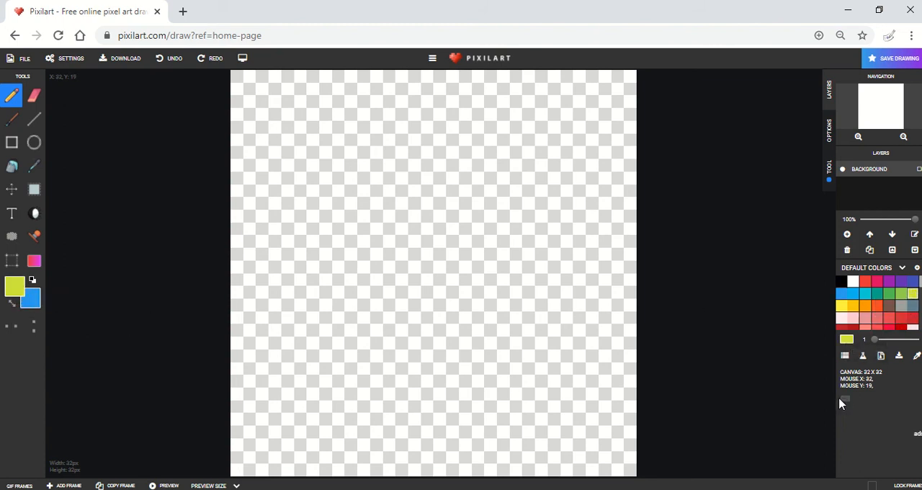
{"action": "mouse_move", "coordinate": [35, 261]}
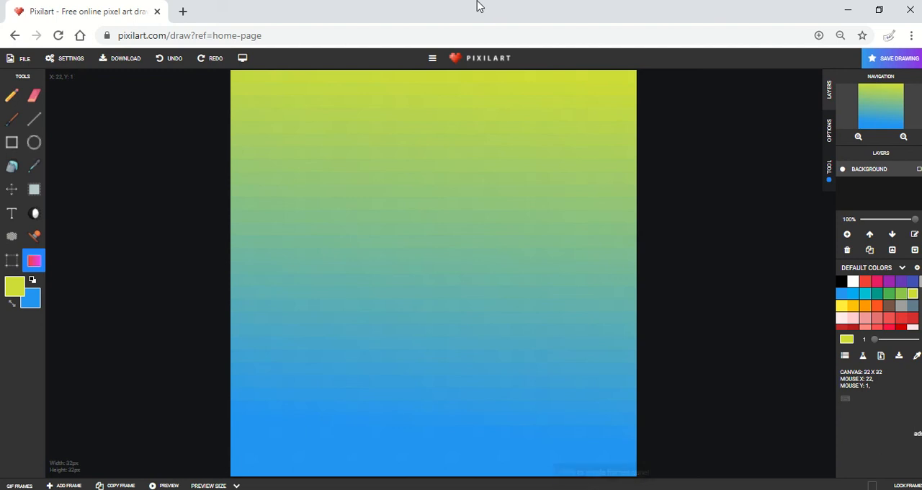
{"action": "mouse_move", "coordinate": [184, 141]}
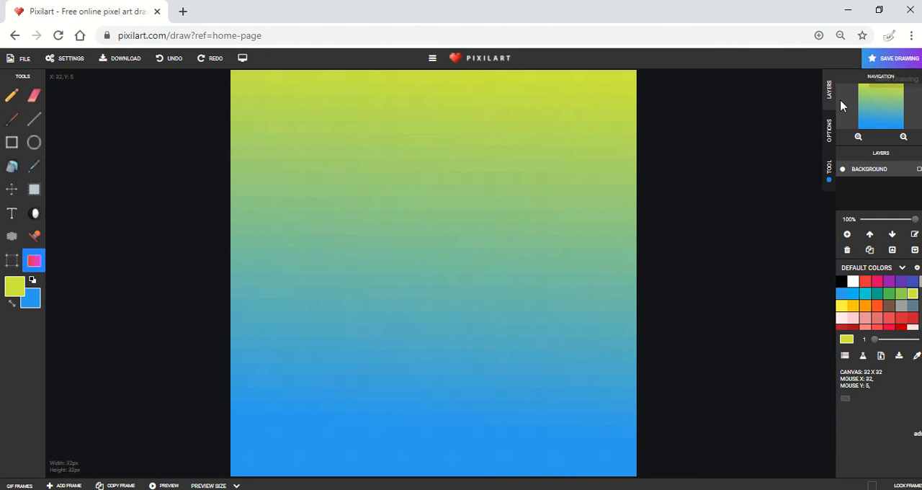
{"action": "mouse_move", "coordinate": [847, 234]}
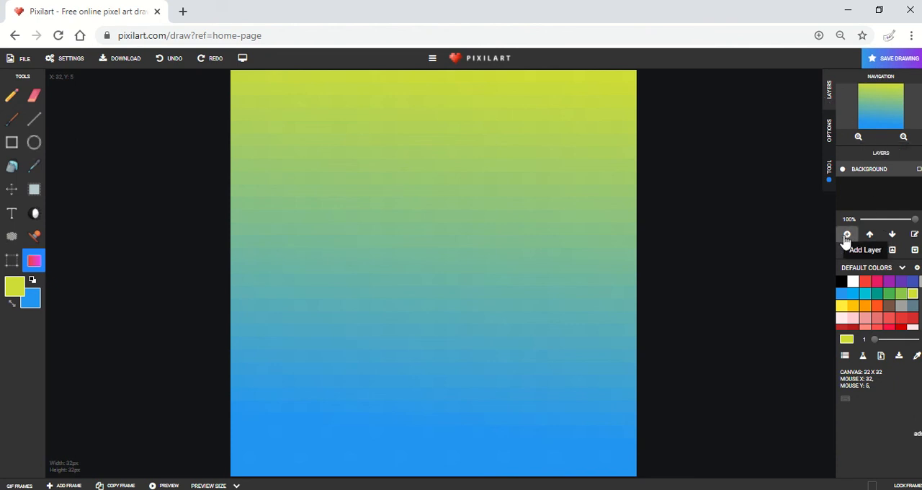
Step: Draw a black mountain ridge on Layer 1 and bucket-fill everything below it black
{"action": "left_click", "coordinate": [847, 233]}
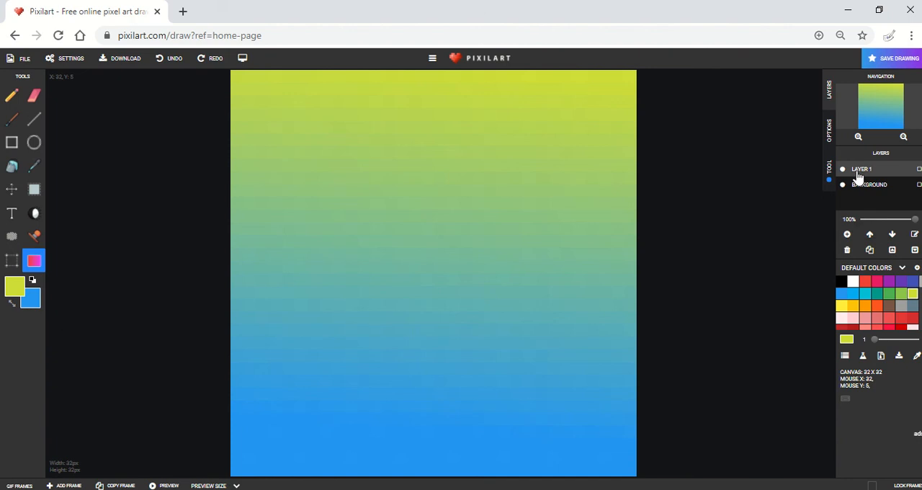
{"action": "mouse_move", "coordinate": [861, 170]}
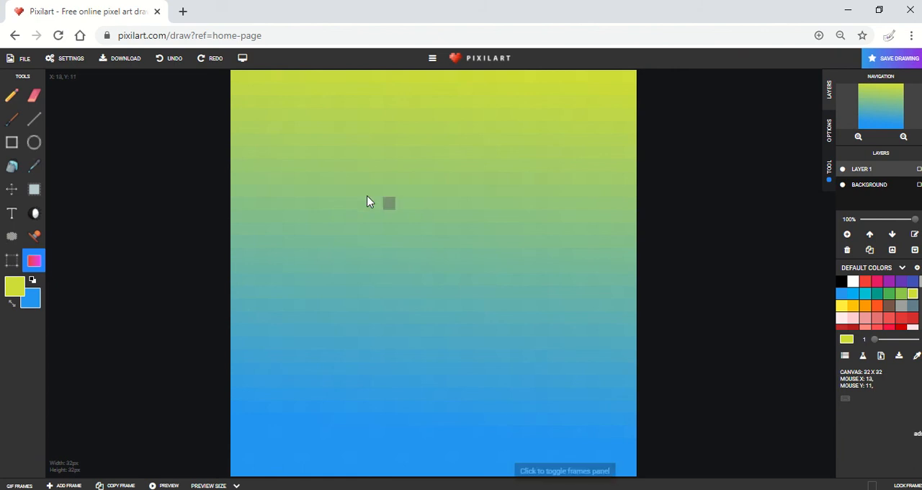
{"action": "mouse_move", "coordinate": [12, 95]}
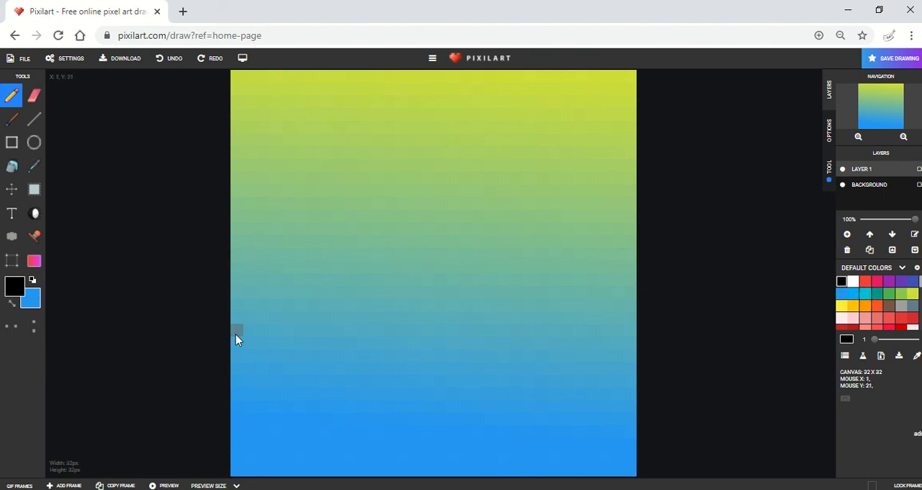
{"action": "left_click_drag", "start_coordinate": [237, 331], "coordinate": [579, 256]}
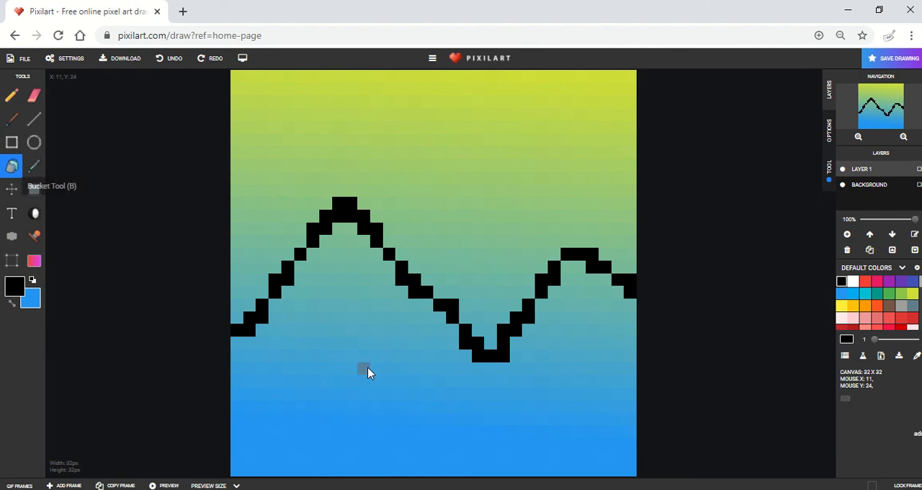
{"action": "left_click", "coordinate": [363, 367]}
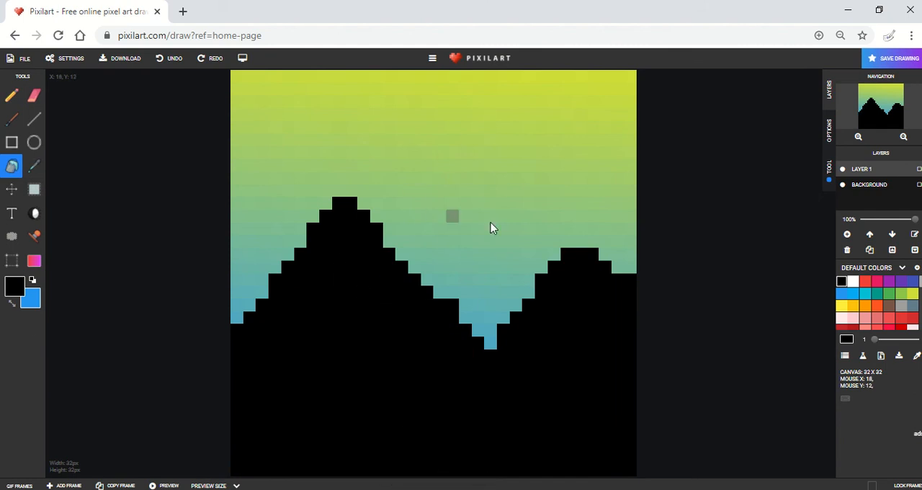
{"action": "mouse_move", "coordinate": [864, 179]}
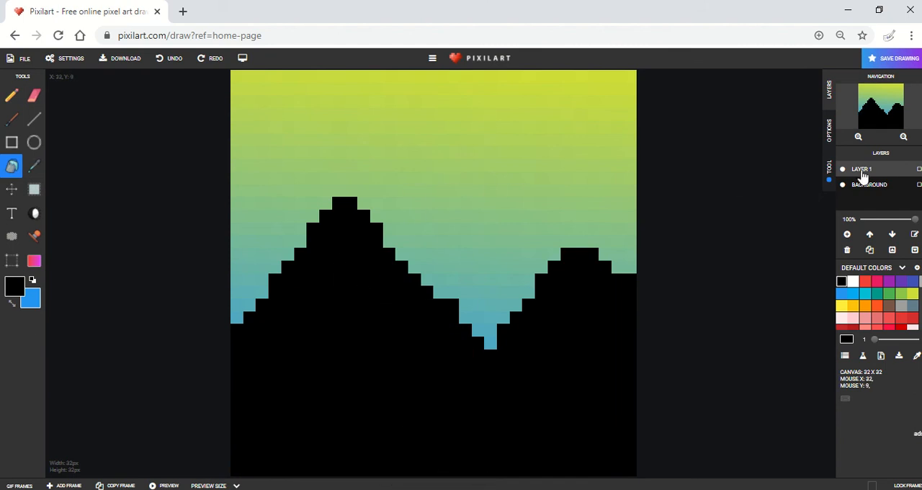
{"action": "mouse_move", "coordinate": [35, 118]}
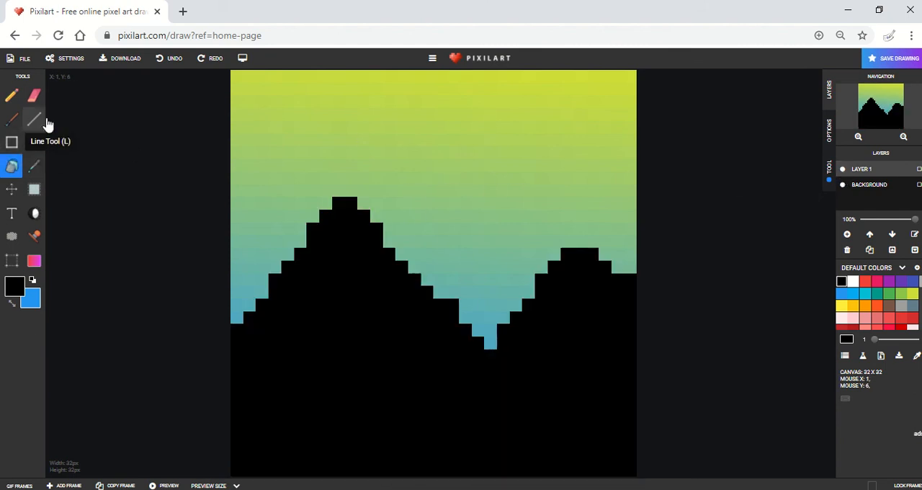
{"action": "left_click", "coordinate": [35, 95]}
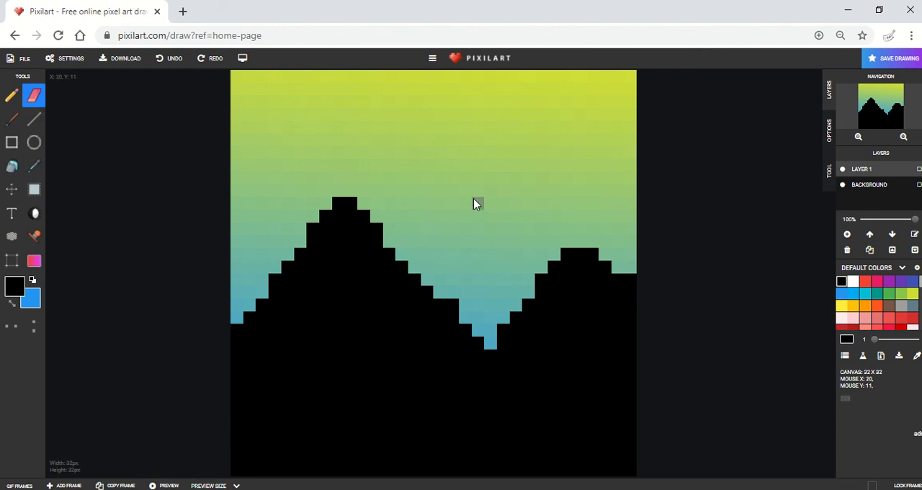
{"action": "mouse_move", "coordinate": [847, 234]}
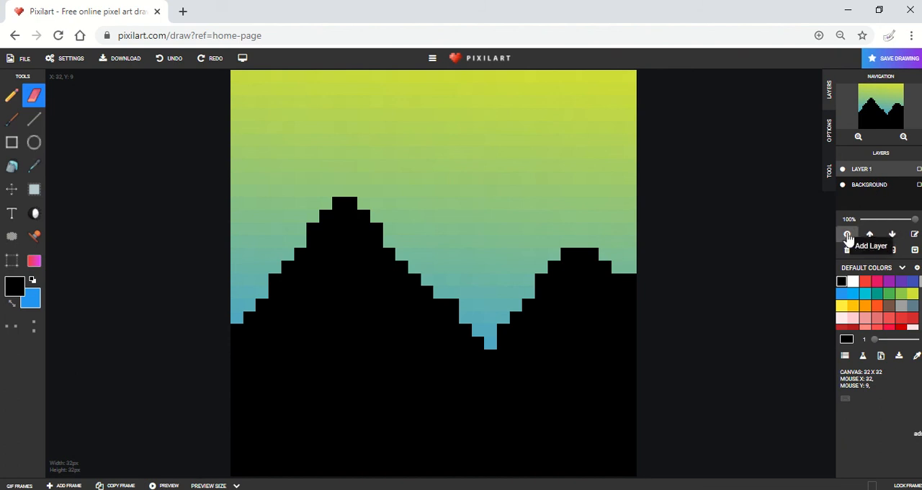
Step: Add a new layer for the sun and choose the Circle tool
{"action": "left_click", "coordinate": [847, 233]}
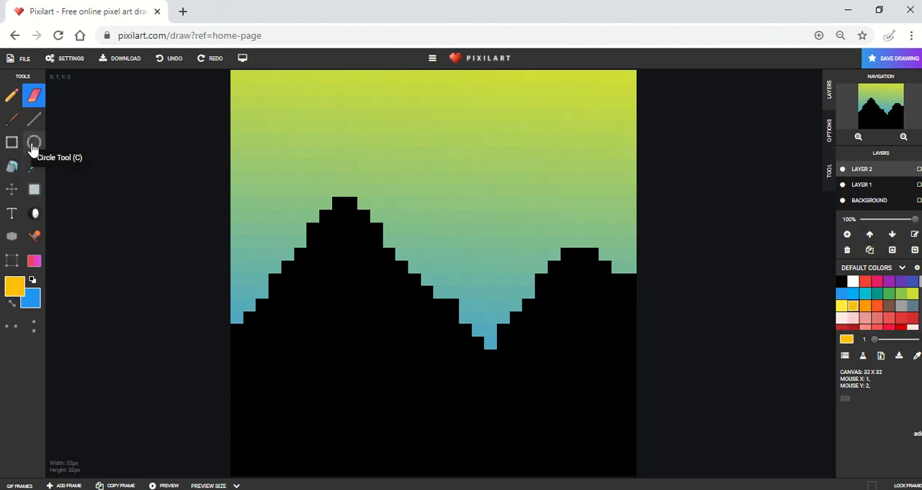
{"action": "left_click", "coordinate": [35, 143]}
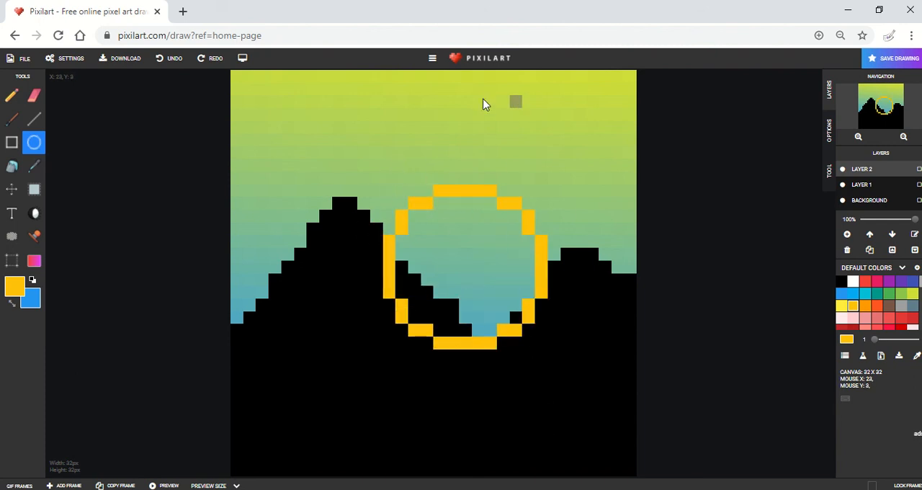
{"action": "mouse_move", "coordinate": [12, 167]}
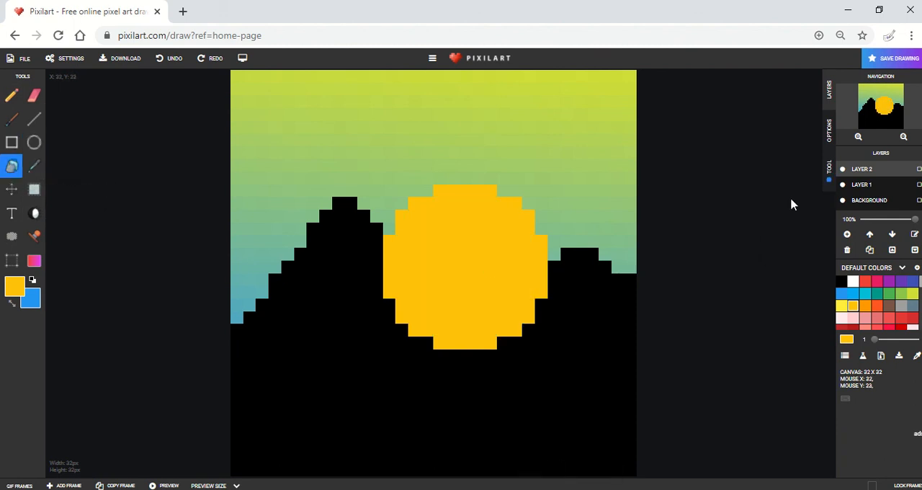
{"action": "mouse_move", "coordinate": [881, 200]}
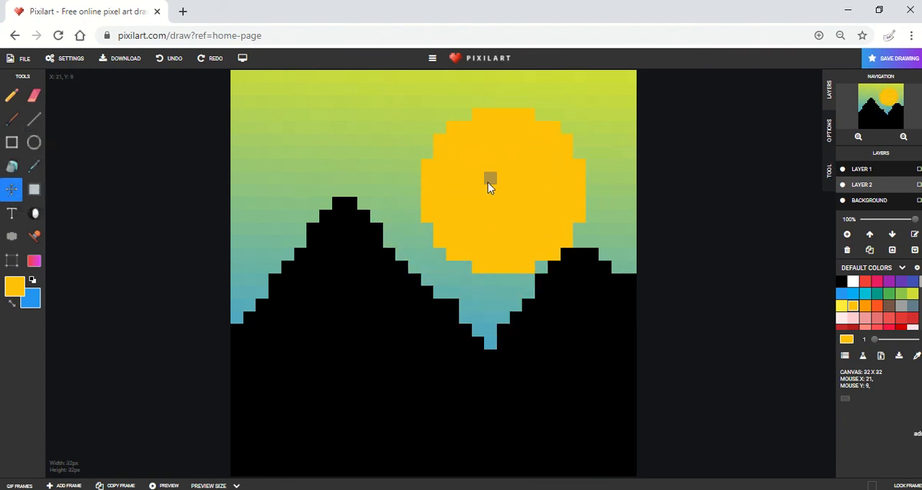
{"action": "mouse_move", "coordinate": [502, 184]}
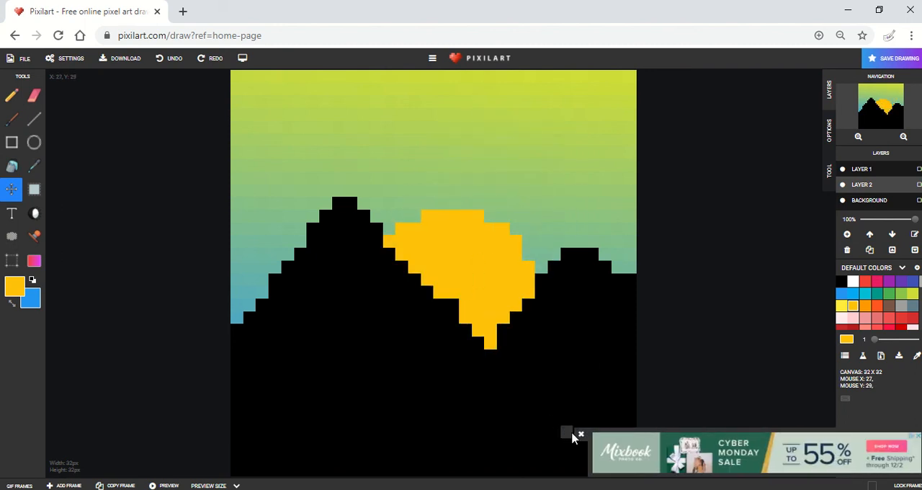
{"action": "mouse_move", "coordinate": [70, 484]}
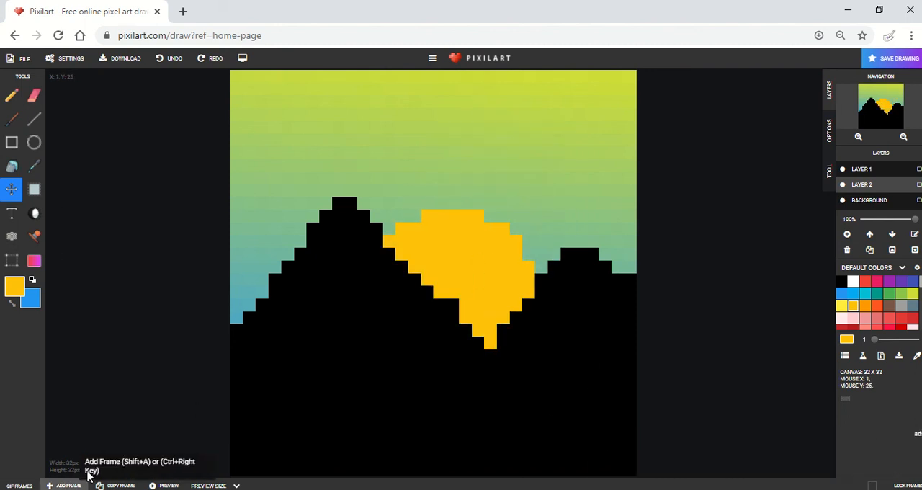
{"action": "mouse_move", "coordinate": [83, 452]}
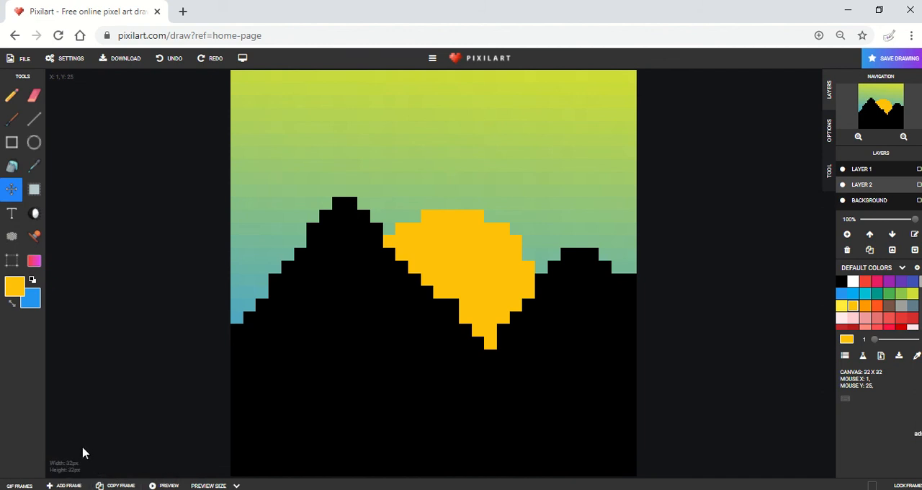
{"action": "mouse_move", "coordinate": [19, 484]}
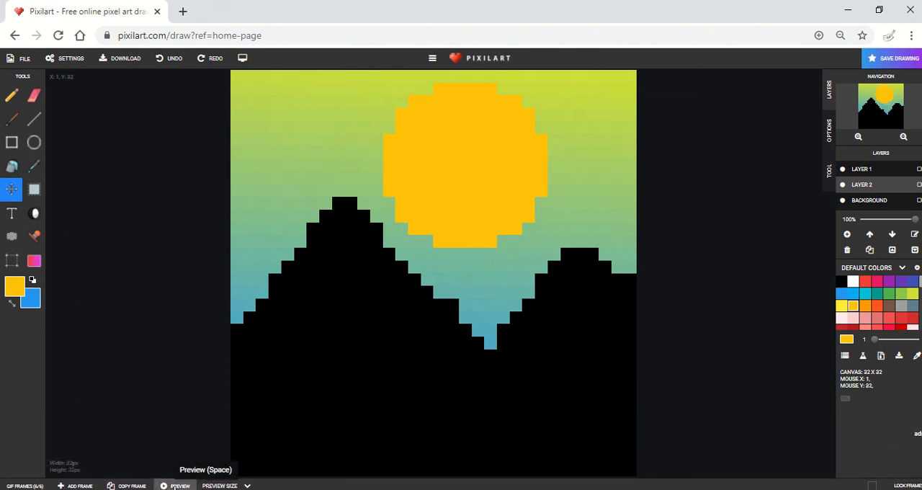
{"action": "left_click", "coordinate": [178, 483]}
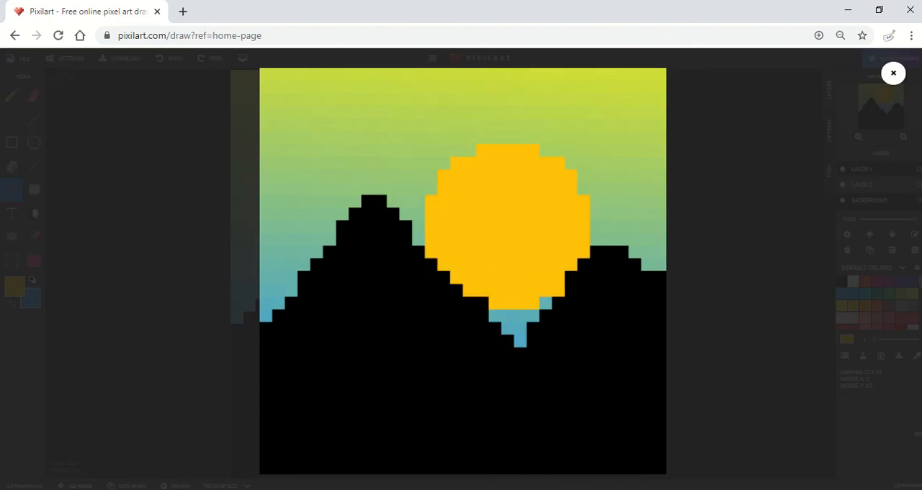
{"action": "left_click", "coordinate": [893, 72]}
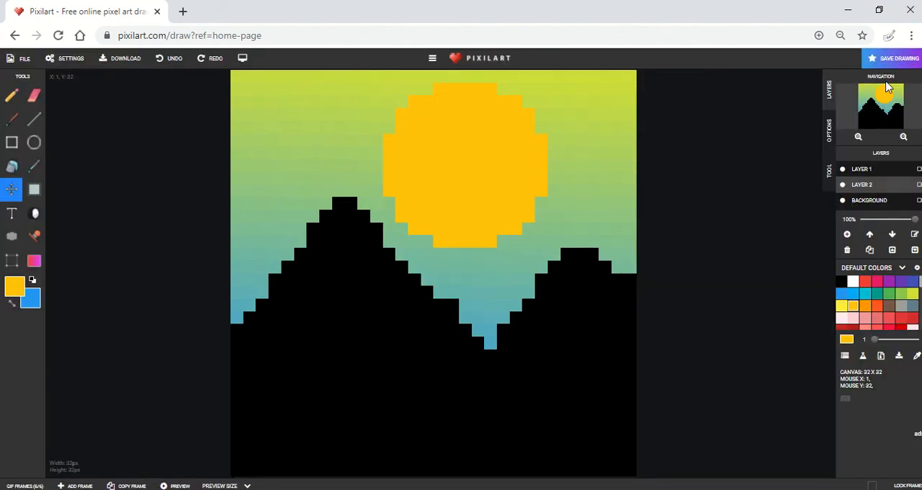
{"action": "mouse_move", "coordinate": [568, 5]}
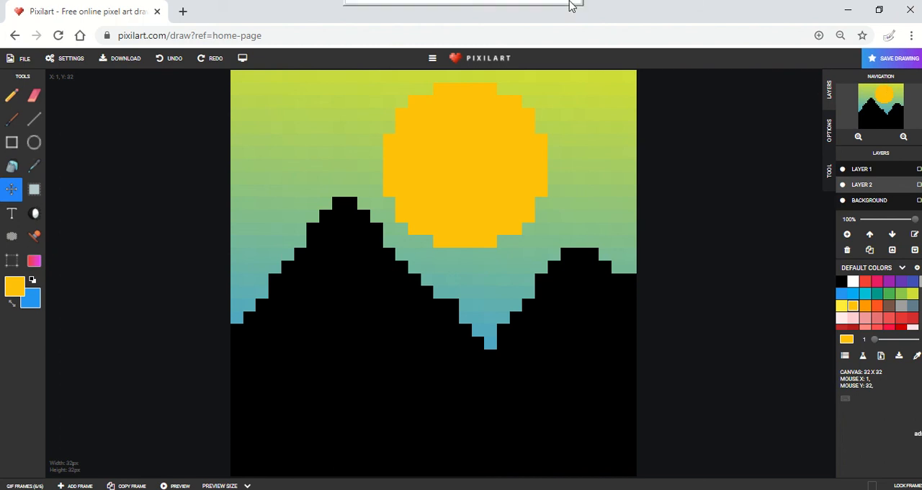